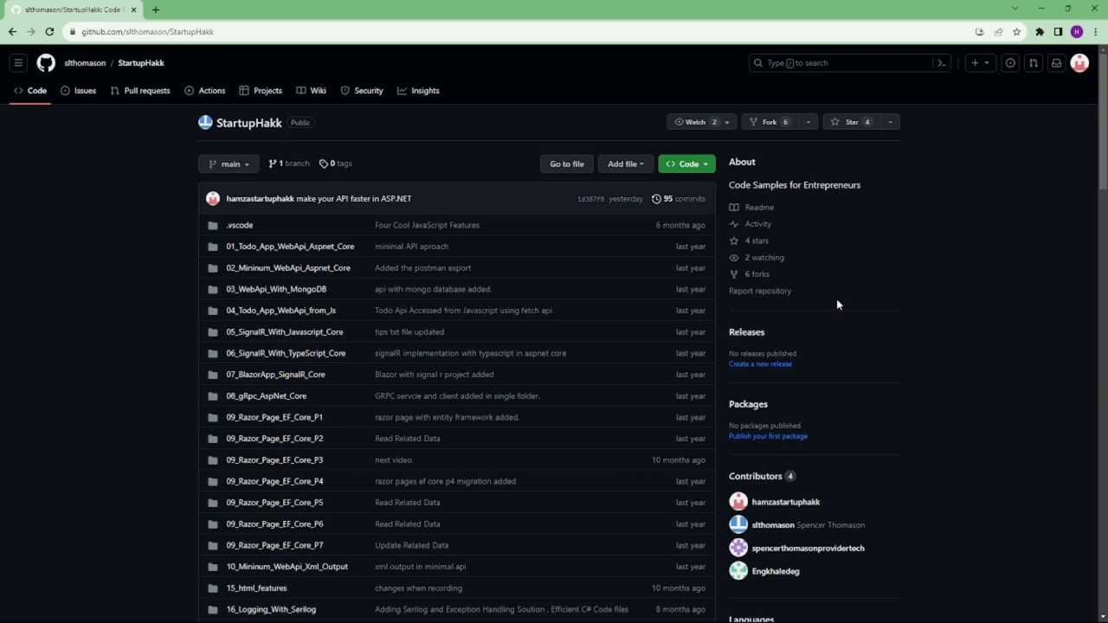
Scroll the StartupHakk homepage down to Jacob Nickerl's 'Jacob Changed His Life!' testimonial.
{"action": "left_click", "coordinate": [328, 116]}
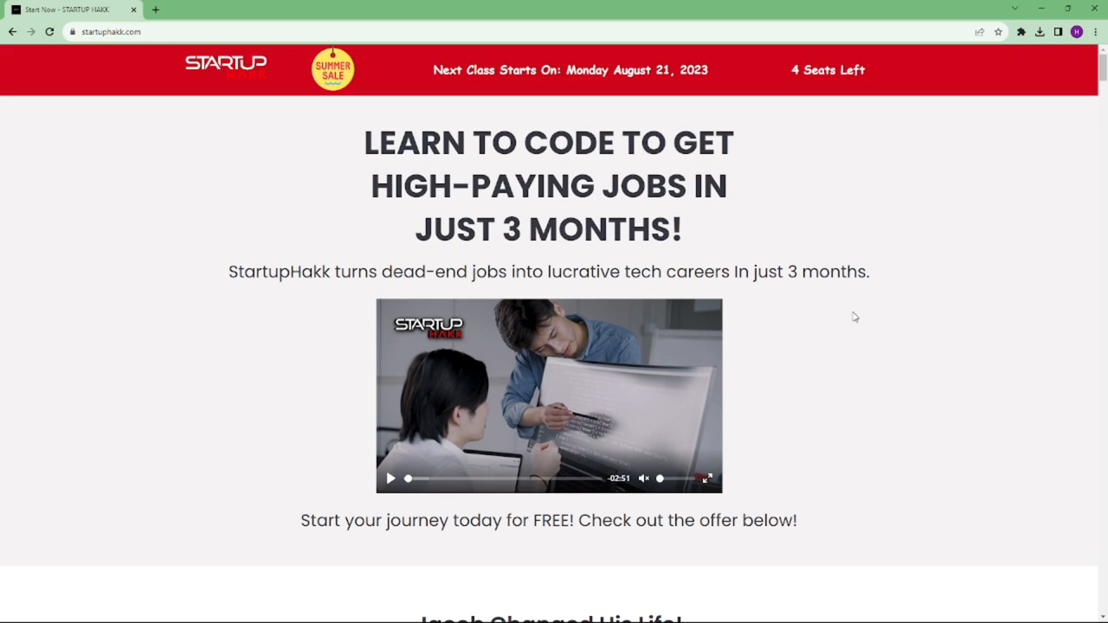
{"action": "scroll", "scroll_direction": "down", "scroll_amount": 3}
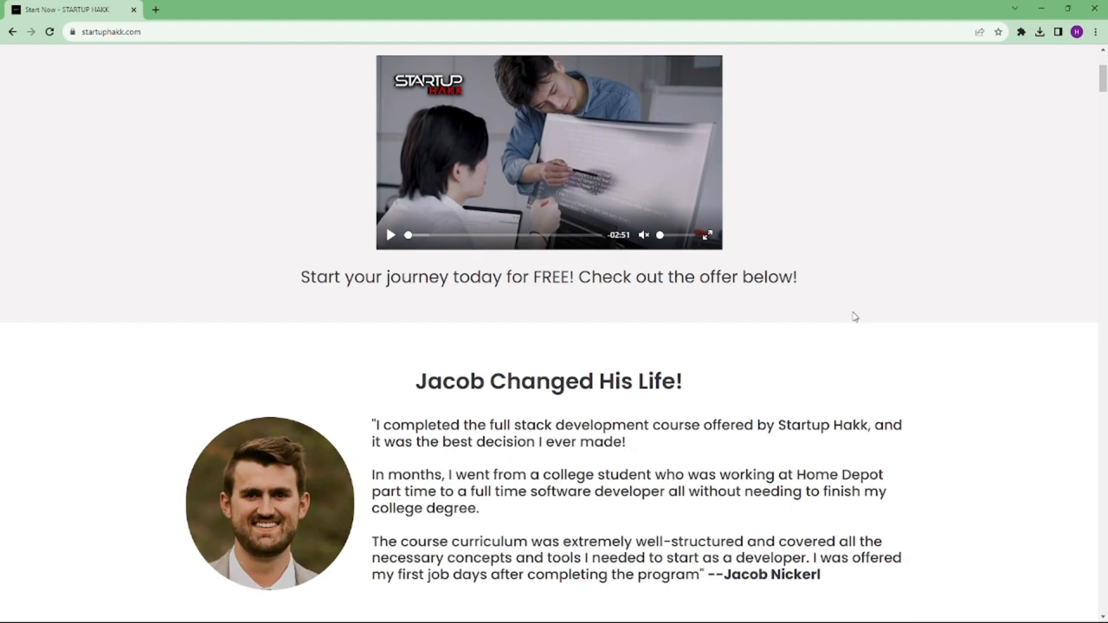